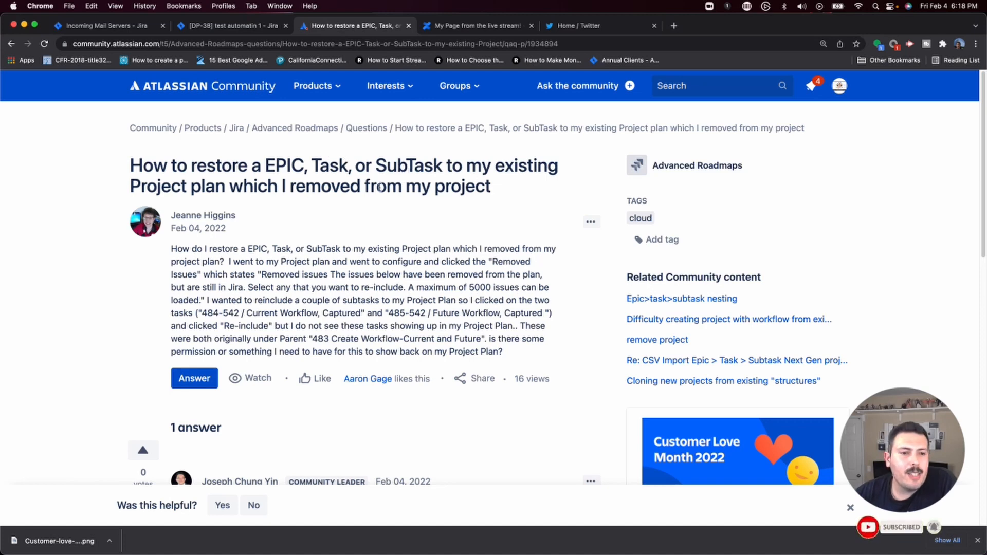
{"action": "mouse_move", "coordinate": [394, 218]}
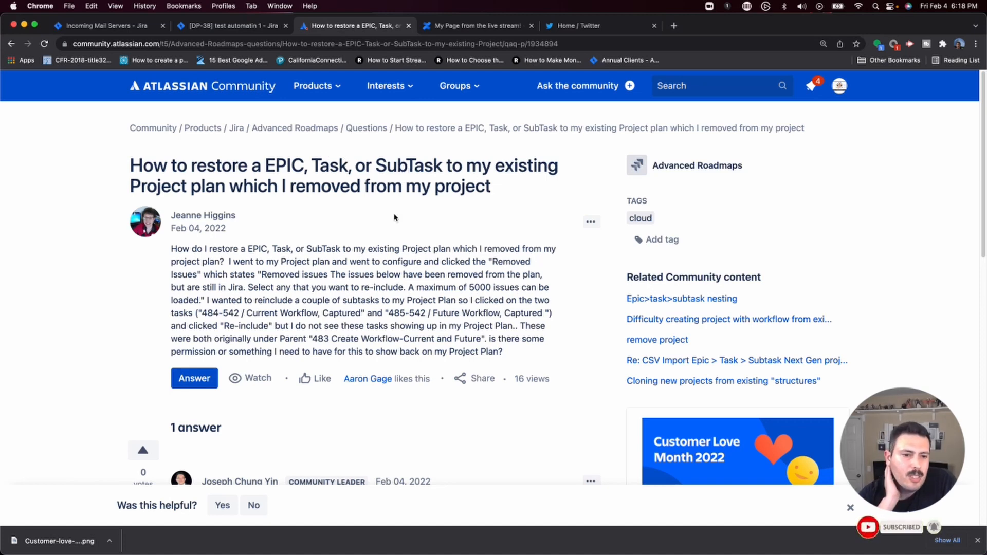
- Review the Community answer on restoring removed issues to a plan, then return to Jira
{"action": "scroll", "scroll_direction": "down", "scroll_amount": 3}
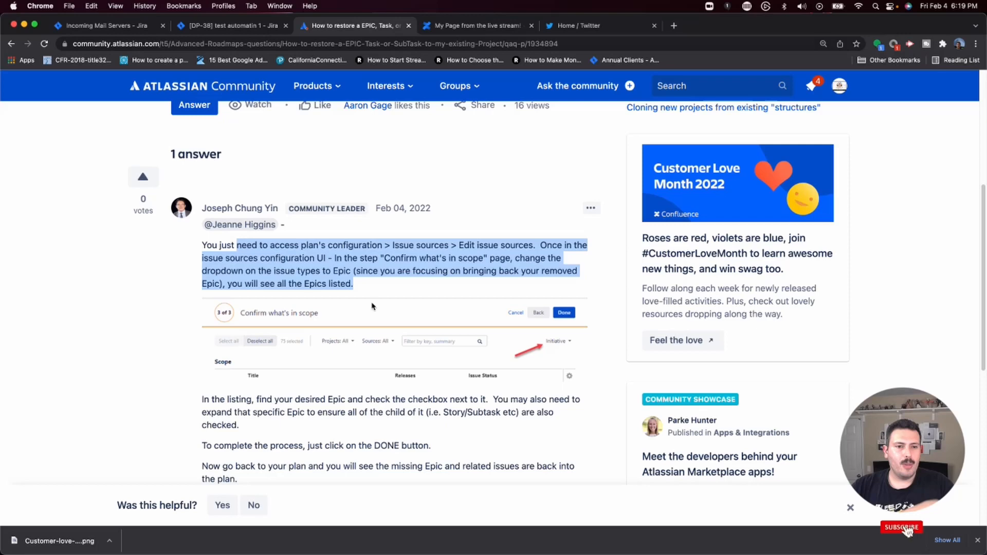
{"action": "scroll", "scroll_direction": "up", "scroll_amount": 3}
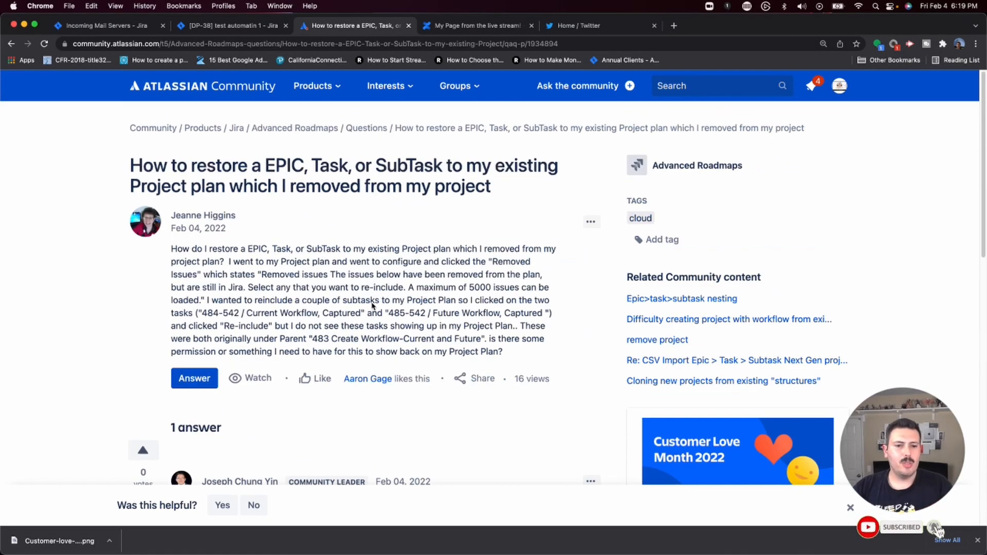
{"action": "scroll", "scroll_direction": "down", "scroll_amount": 3}
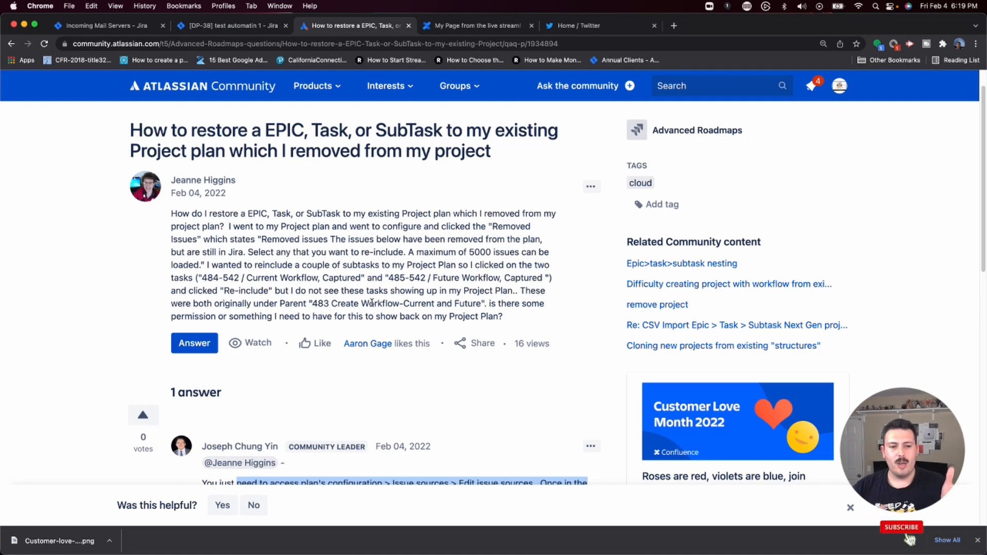
{"action": "left_click", "coordinate": [902, 527]}
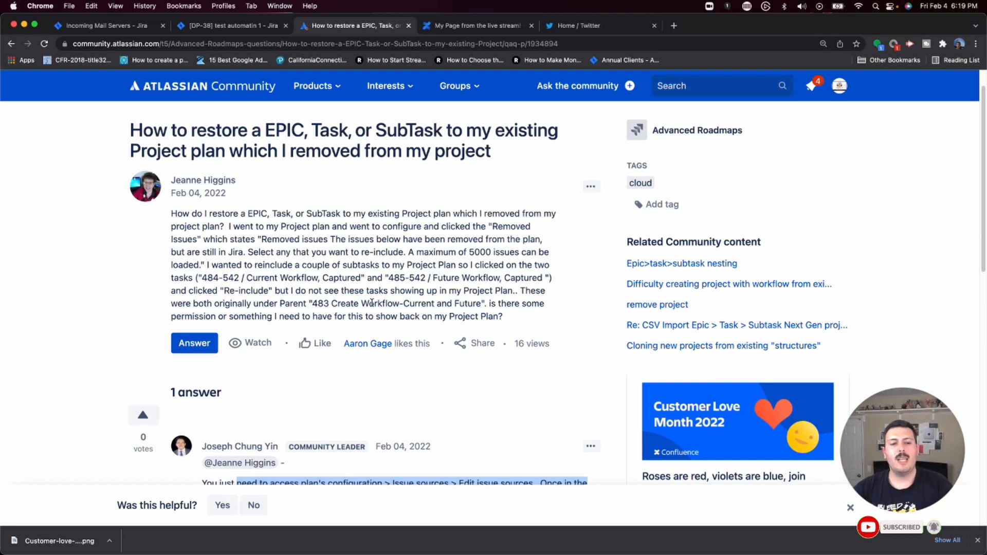
{"action": "left_click", "coordinate": [100, 25]}
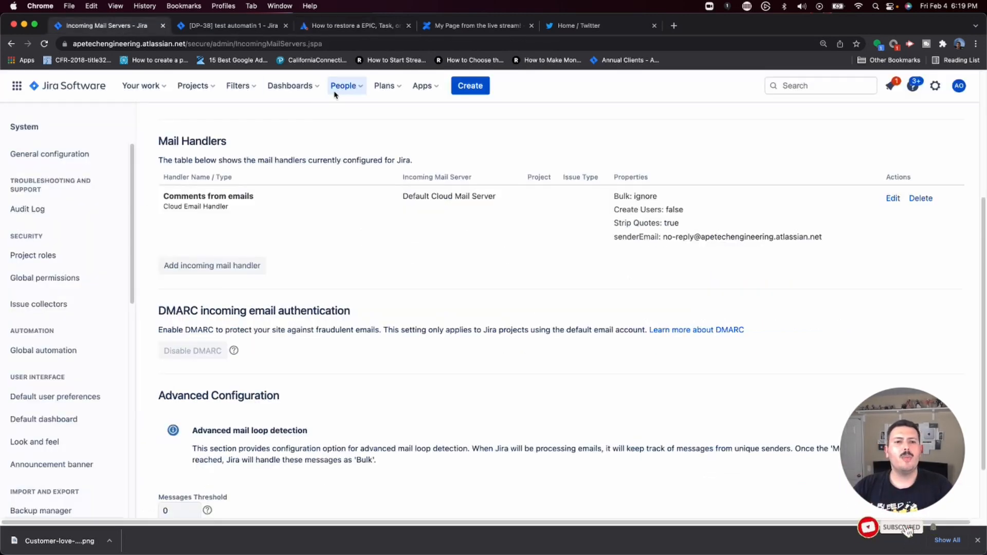
- Show the Plans menu listing recent plans YouTube Demo and Demo Plan
{"action": "left_click", "coordinate": [385, 86]}
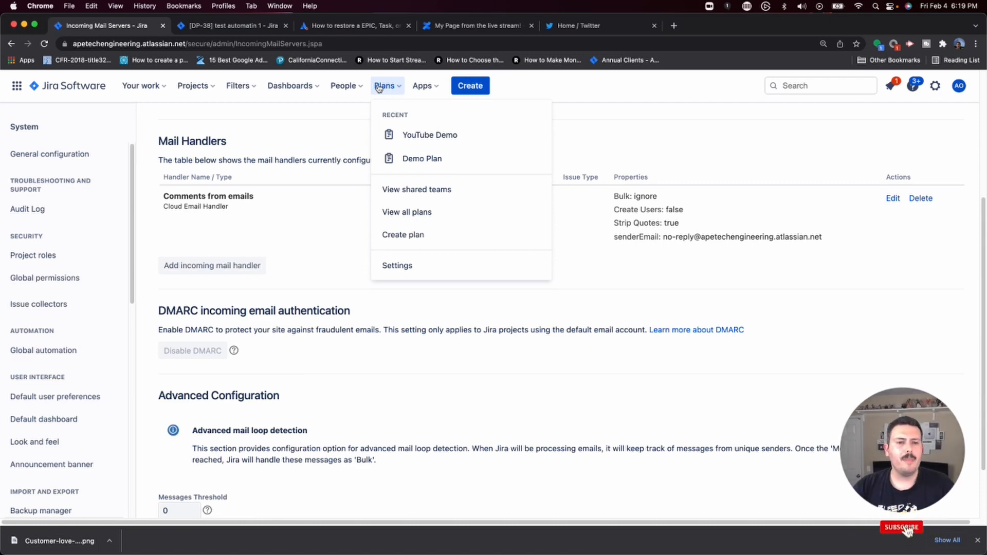
{"action": "left_click", "coordinate": [901, 527]}
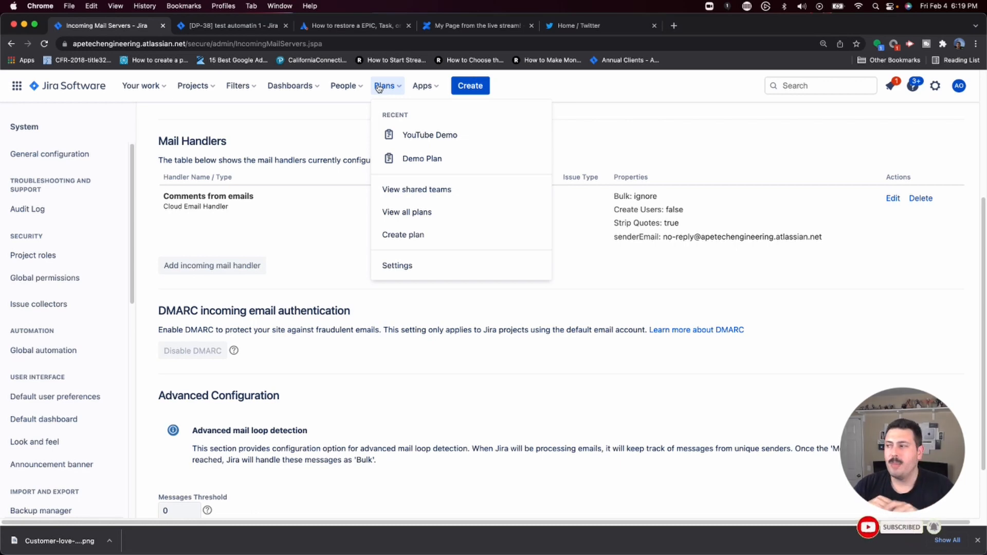
{"action": "mouse_move", "coordinate": [569, 94]}
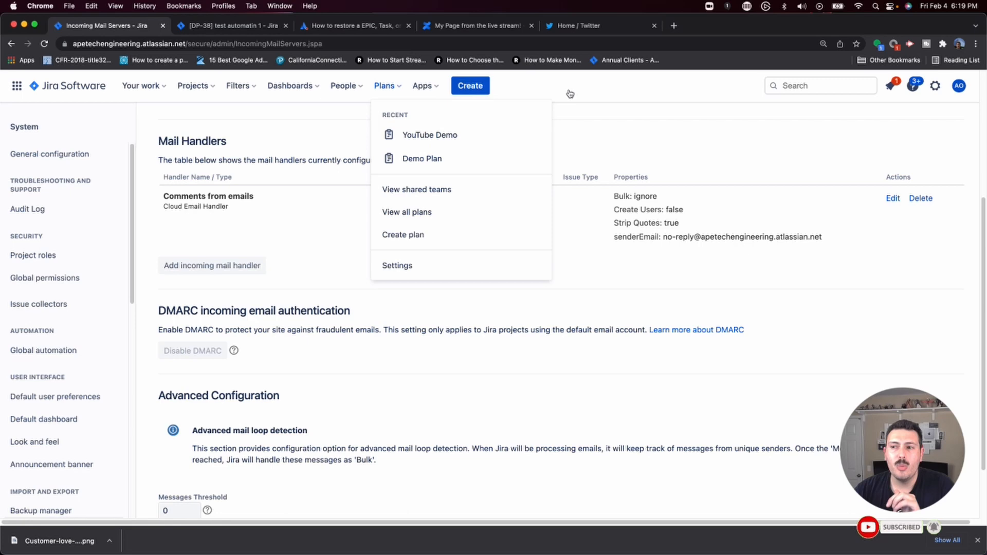
{"action": "mouse_move", "coordinate": [416, 190]}
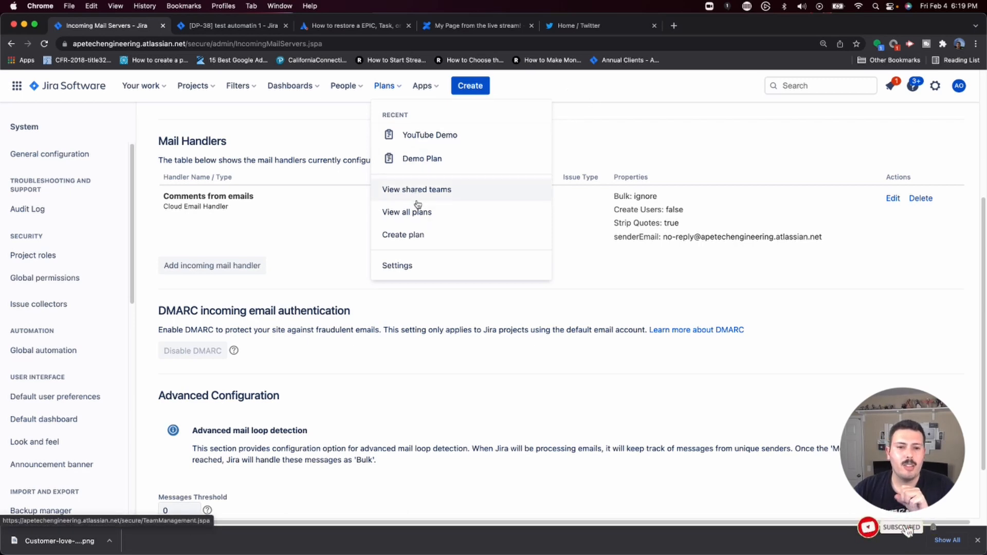
{"action": "mouse_move", "coordinate": [404, 235]}
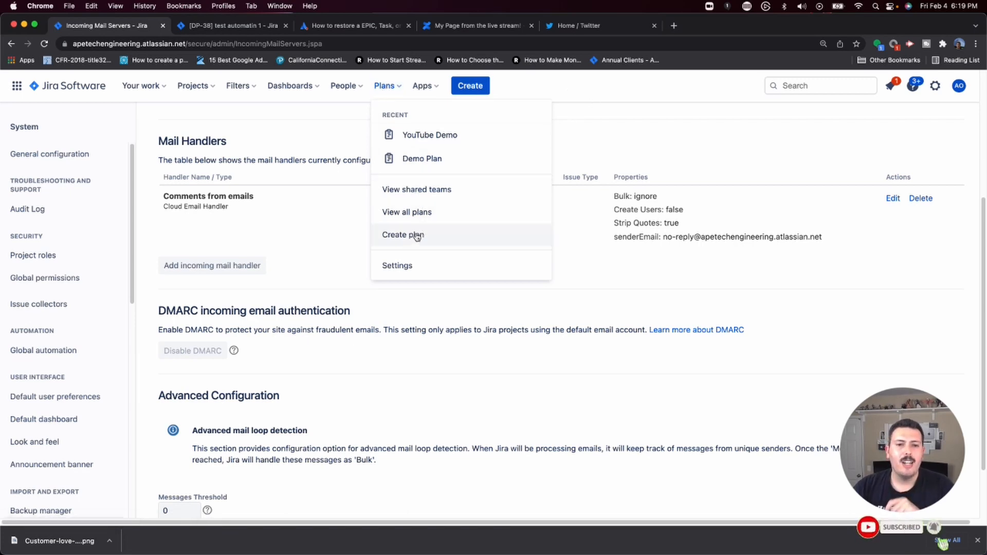
- Create plan 'Answer Community Question 1' using Demonstration Project as its issue source
{"action": "left_click", "coordinate": [402, 235]}
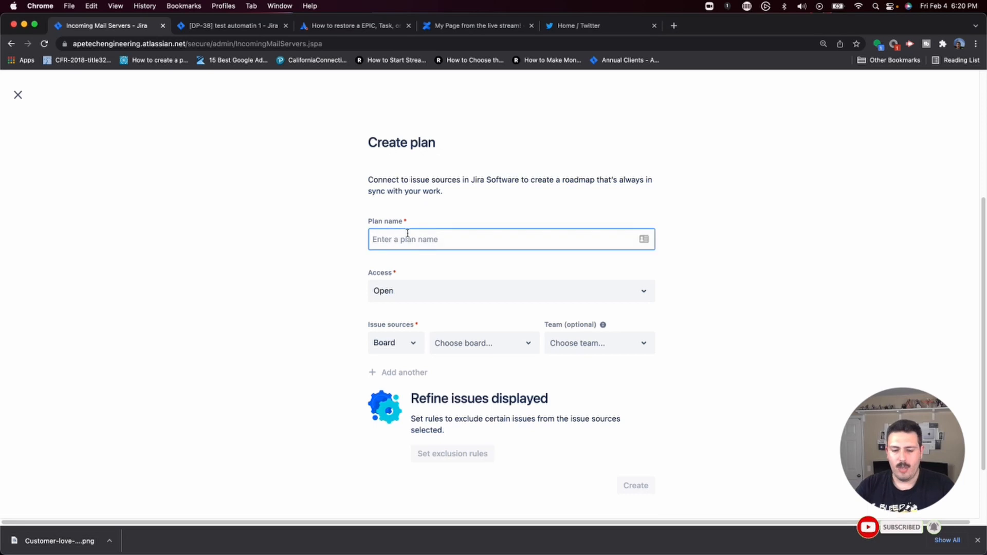
{"action": "type", "text": "Answer Comm"}
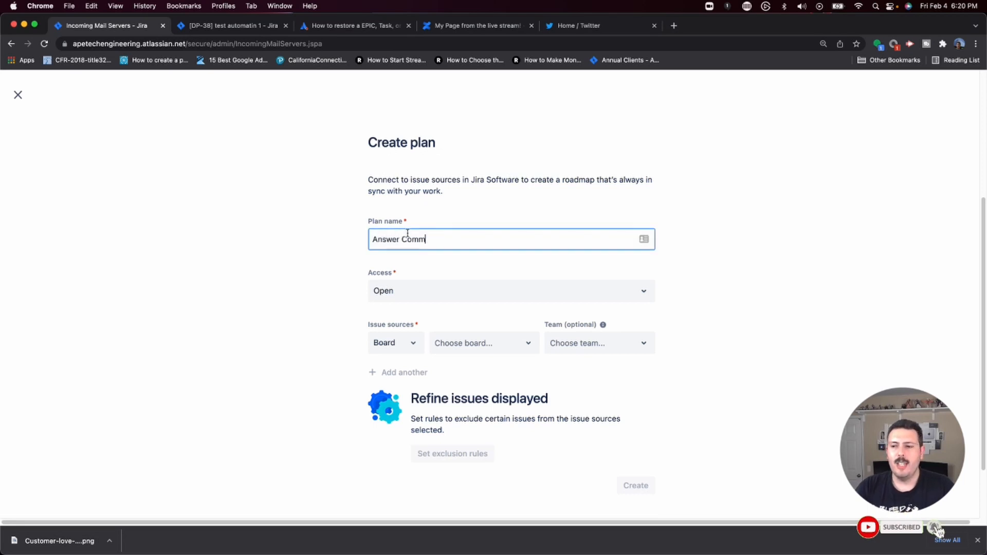
{"action": "type", "text": "unity Question"}
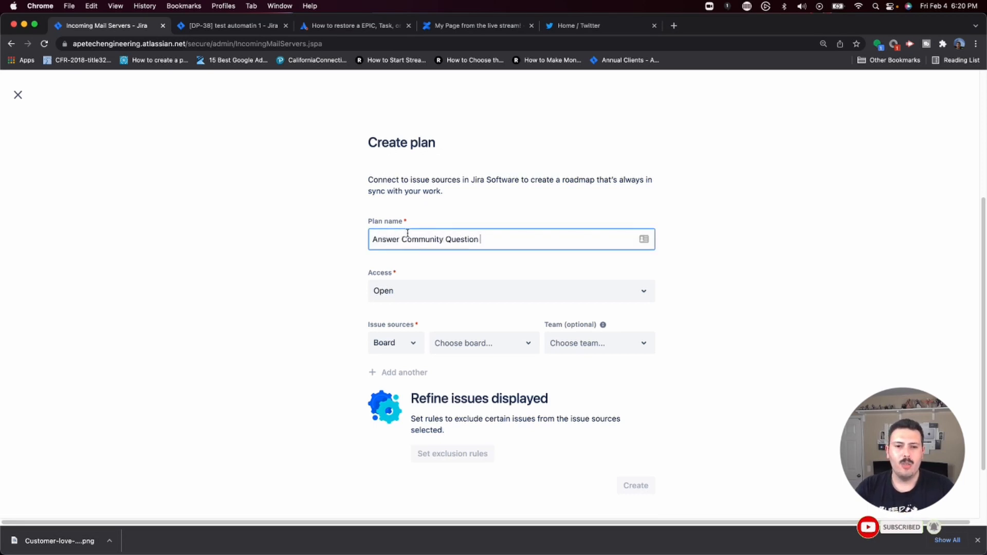
{"action": "left_click", "coordinate": [395, 343]}
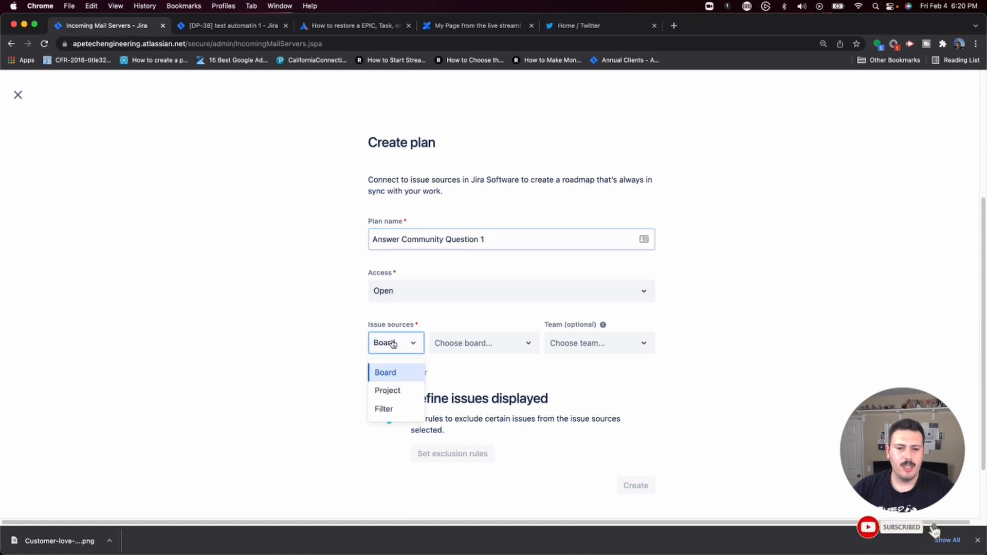
{"action": "left_click", "coordinate": [387, 391]}
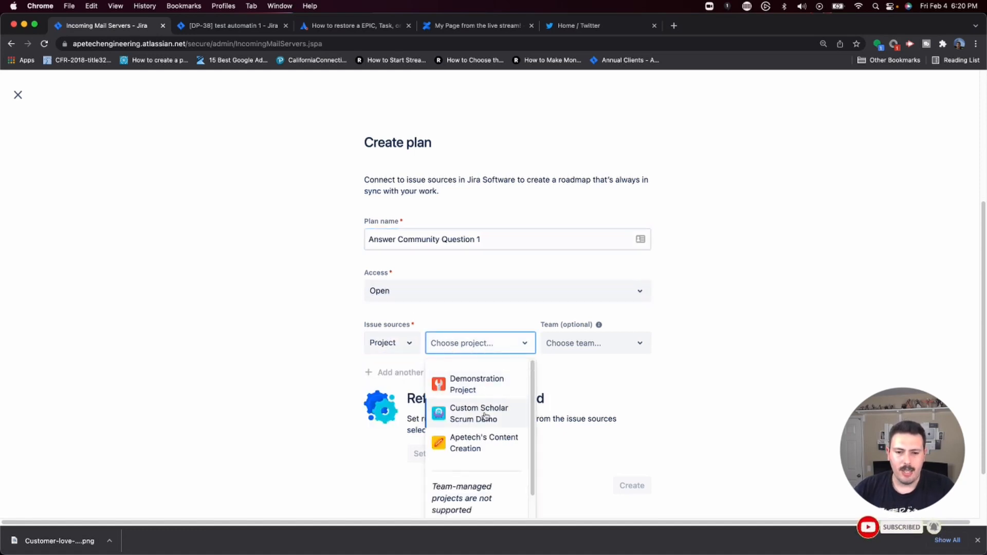
{"action": "left_click", "coordinate": [477, 384]}
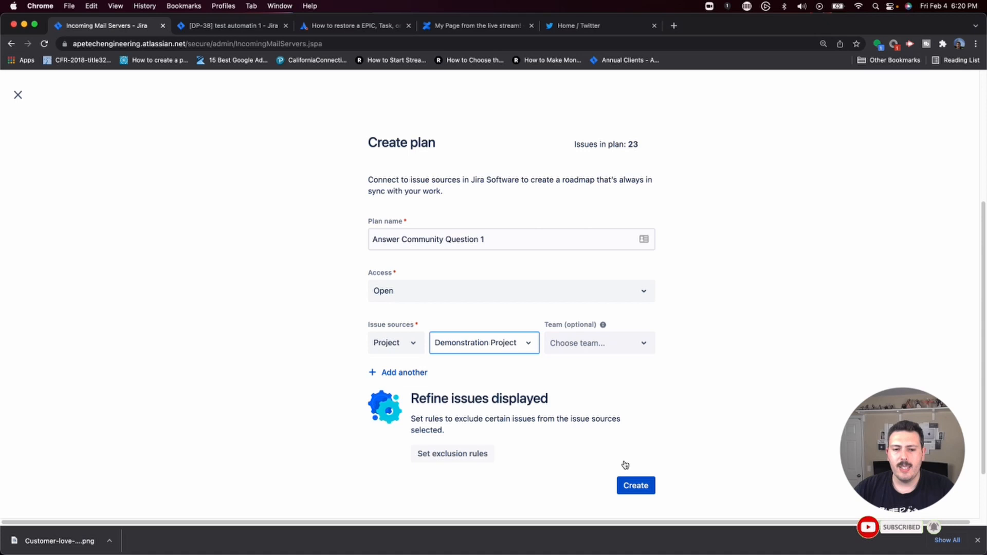
{"action": "left_click", "coordinate": [635, 486]}
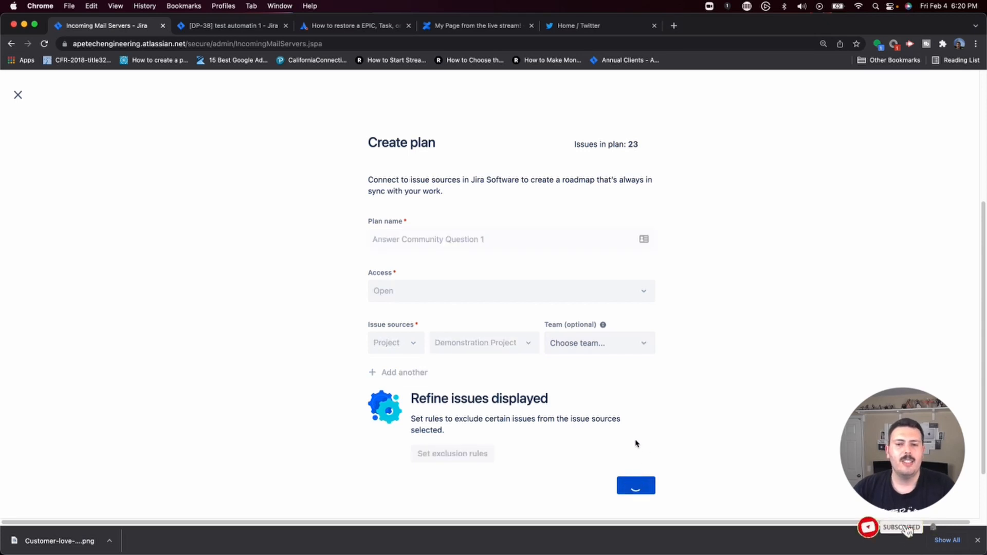
{"action": "left_click", "coordinate": [636, 485]}
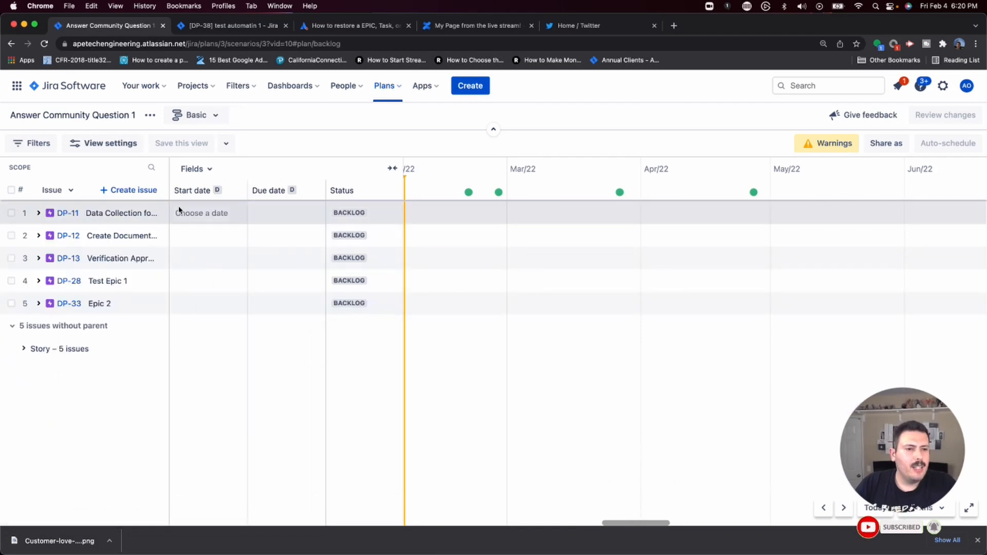
- Add sub-tasks subtask 3, subtask 4 and sub task 5 under DP-16, then review changes
{"action": "left_click", "coordinate": [37, 213]}
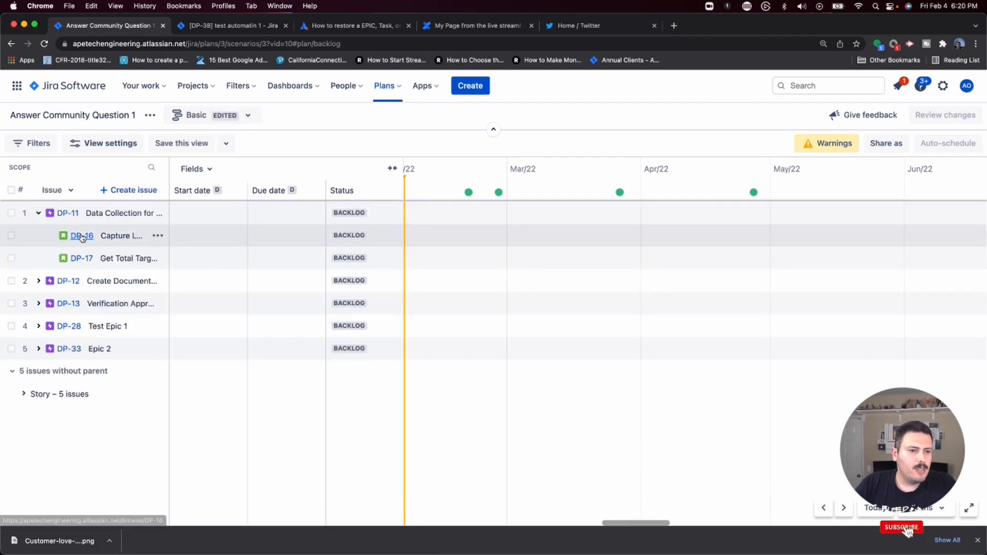
{"action": "left_click", "coordinate": [129, 191]}
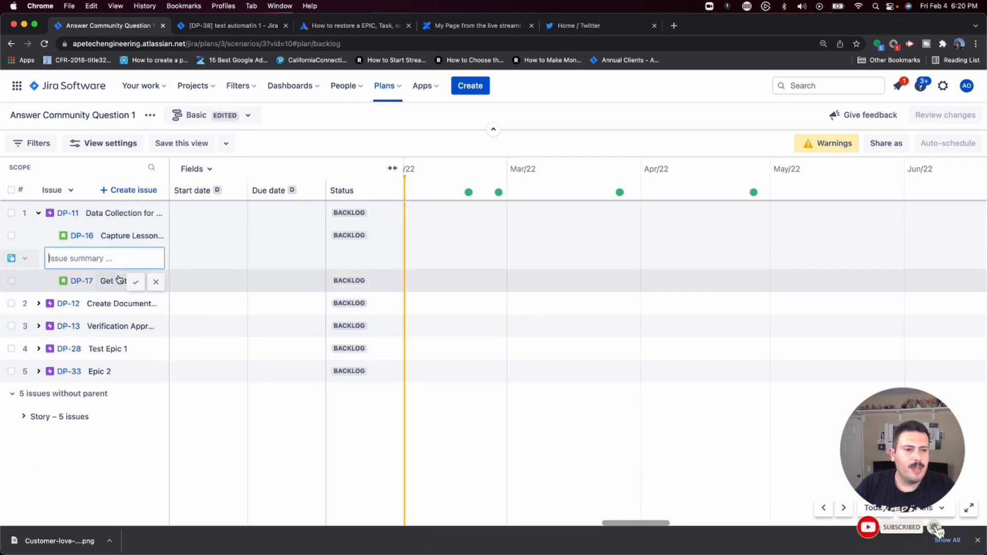
{"action": "type", "text": "subtask"}
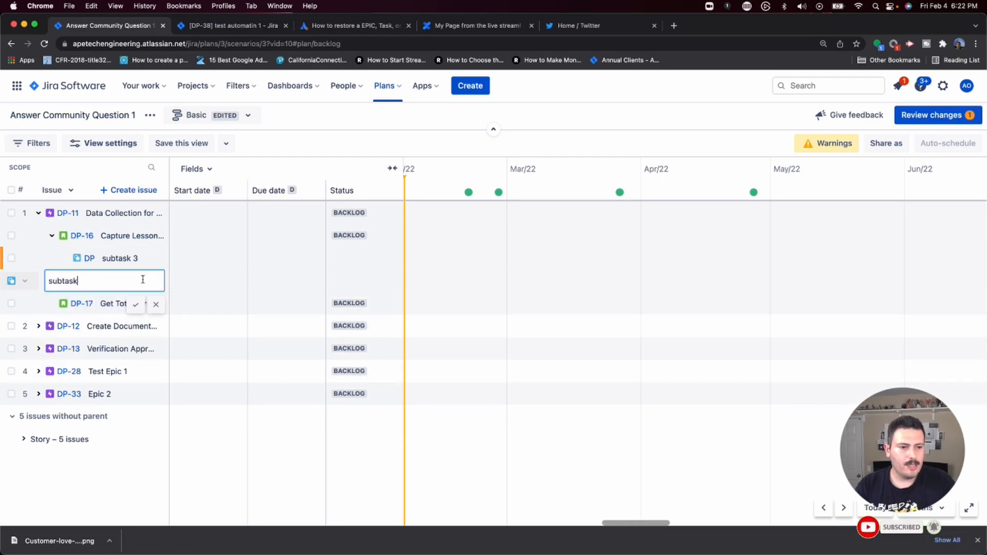
{"action": "left_click", "coordinate": [157, 236]}
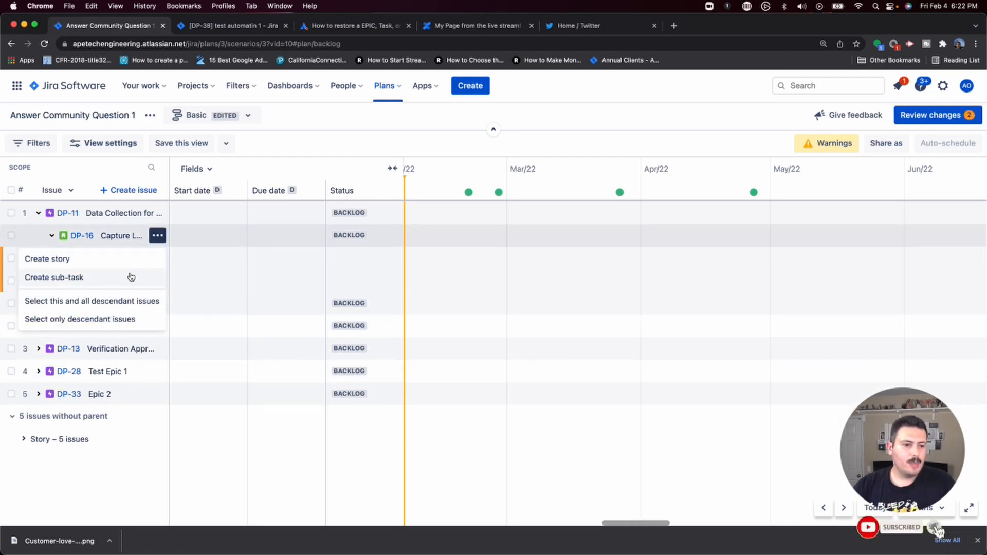
{"action": "left_click", "coordinate": [53, 277]}
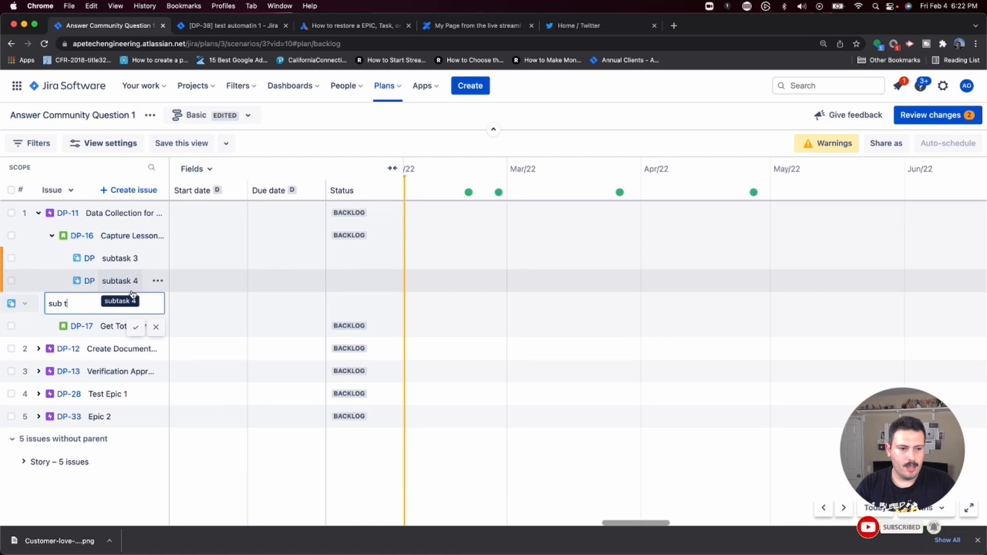
{"action": "key", "text": "Return"}
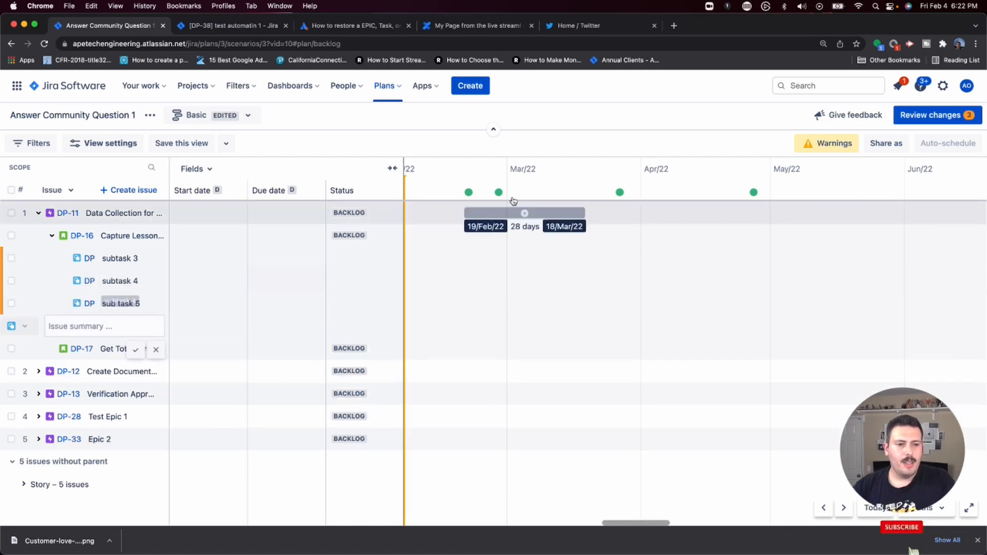
{"action": "left_click", "coordinate": [936, 115]}
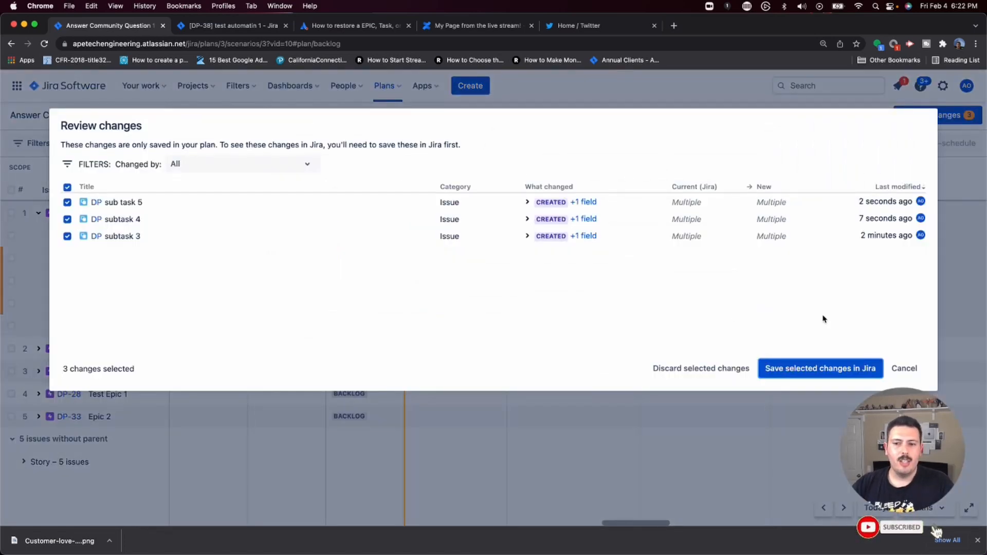
- Save the three new DP-16 sub-tasks to Jira as DP-39, DP-40 and DP-41
{"action": "left_click", "coordinate": [820, 368]}
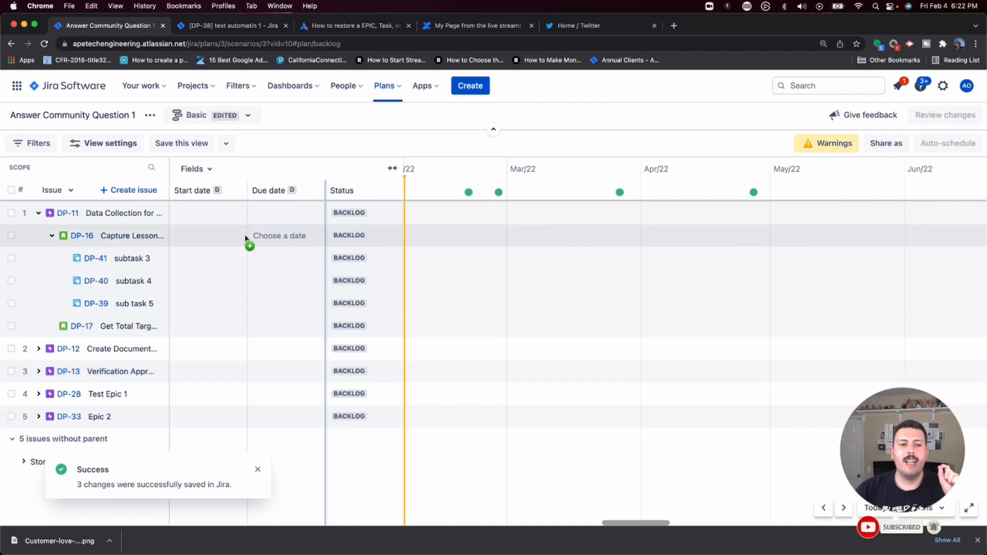
{"action": "mouse_move", "coordinate": [89, 263]}
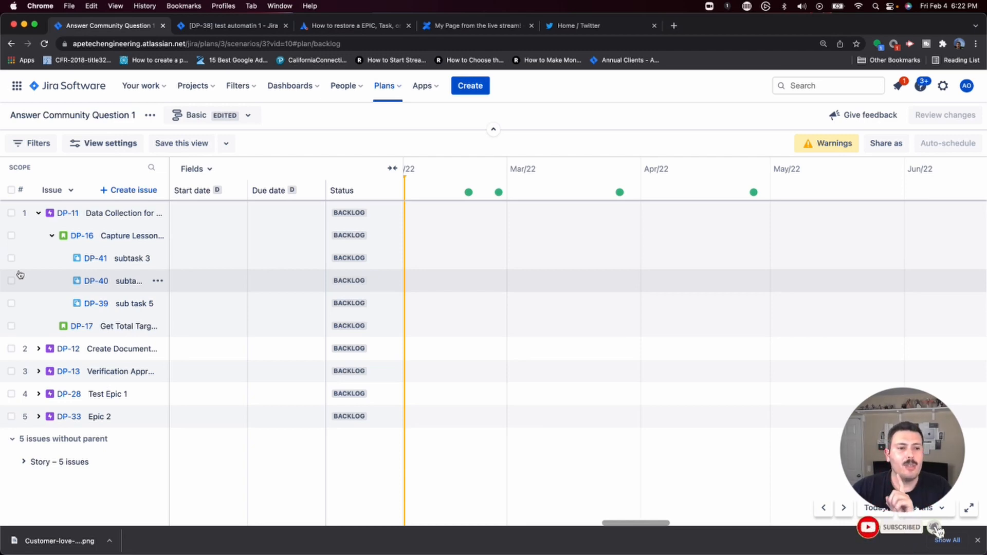
- Bulk-remove DP-40 and DP-41 from the plan, leaving DP-39 under DP-16
{"action": "left_click", "coordinate": [11, 258]}
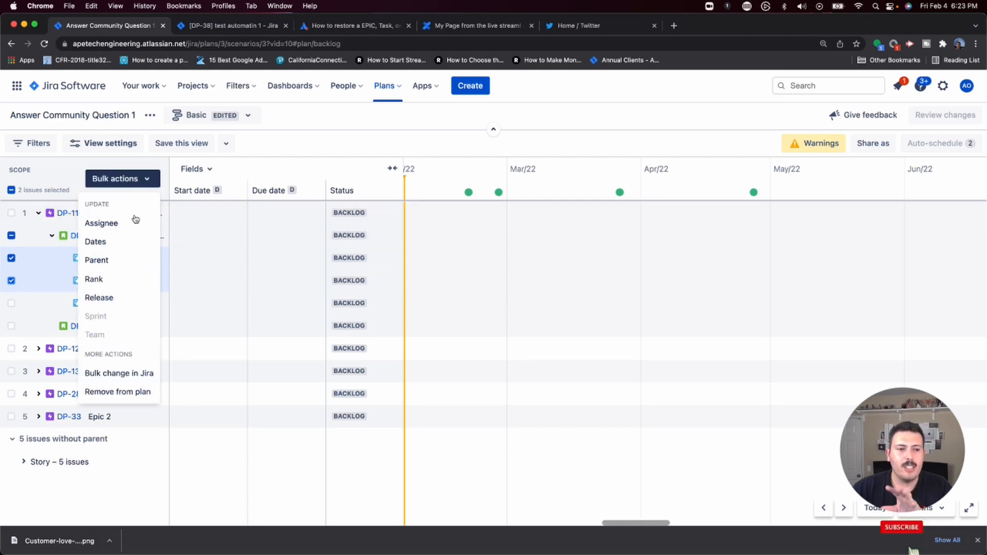
{"action": "left_click", "coordinate": [117, 392]}
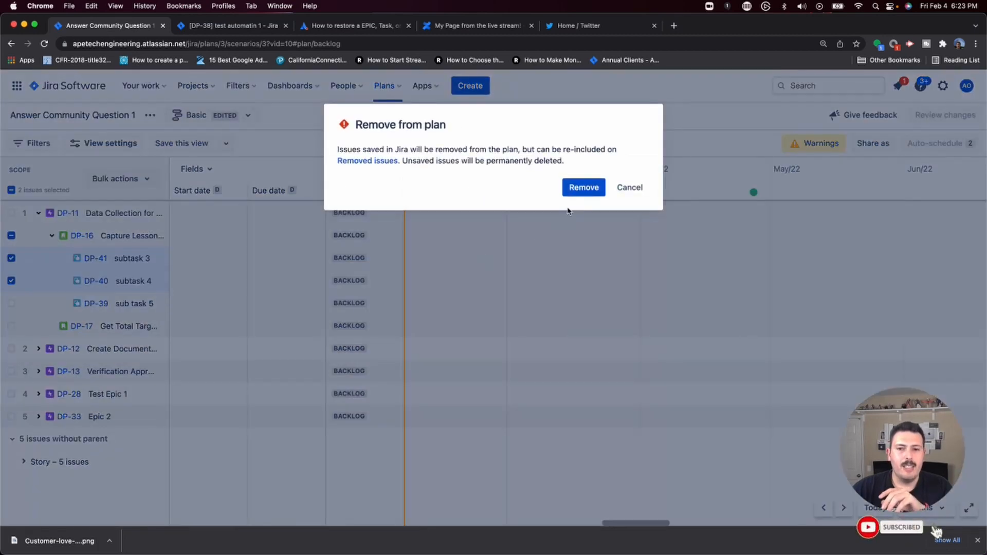
{"action": "left_click", "coordinate": [583, 187]}
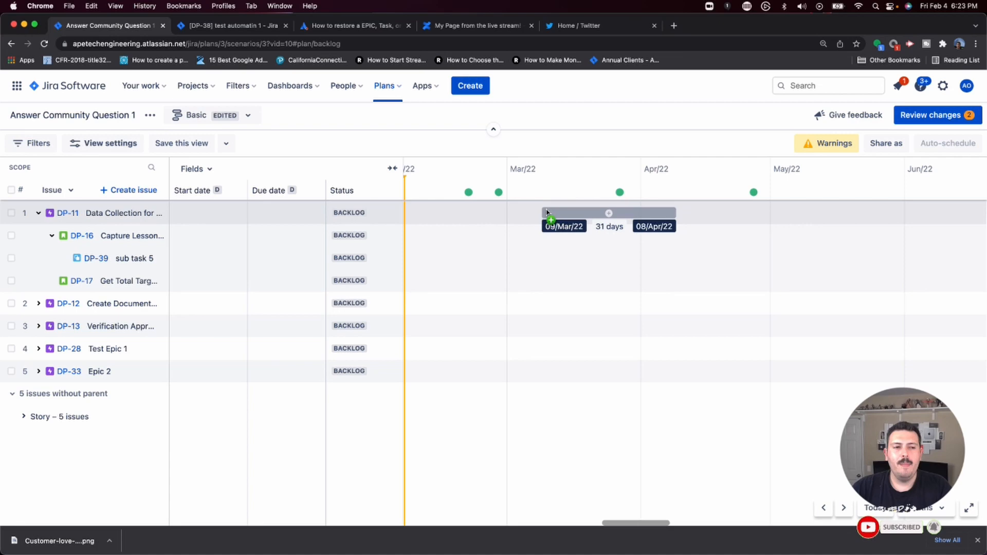
{"action": "left_click", "coordinate": [150, 116]}
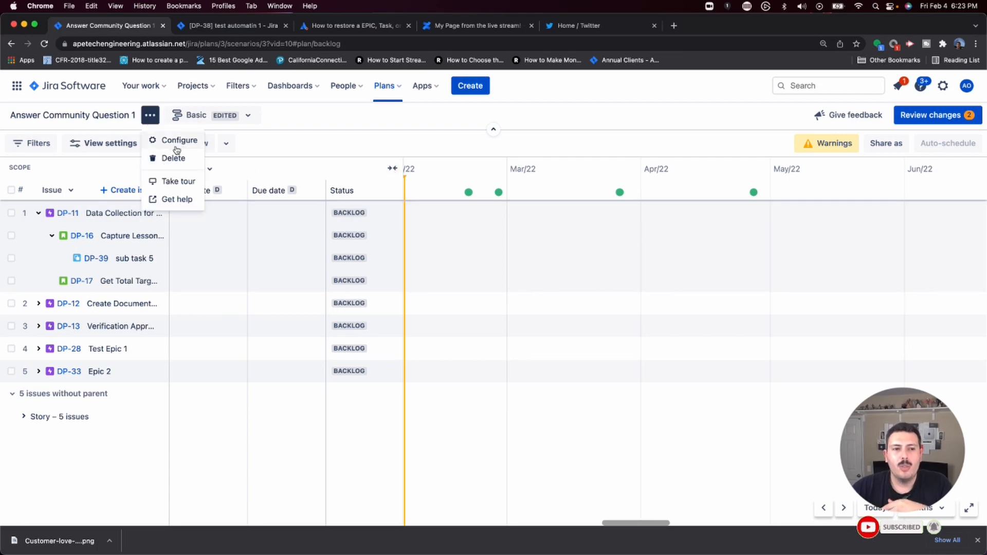
- Re-include all removed issues (DP-40, DP-41) from the plan's Removed issues settings
{"action": "left_click", "coordinate": [179, 140]}
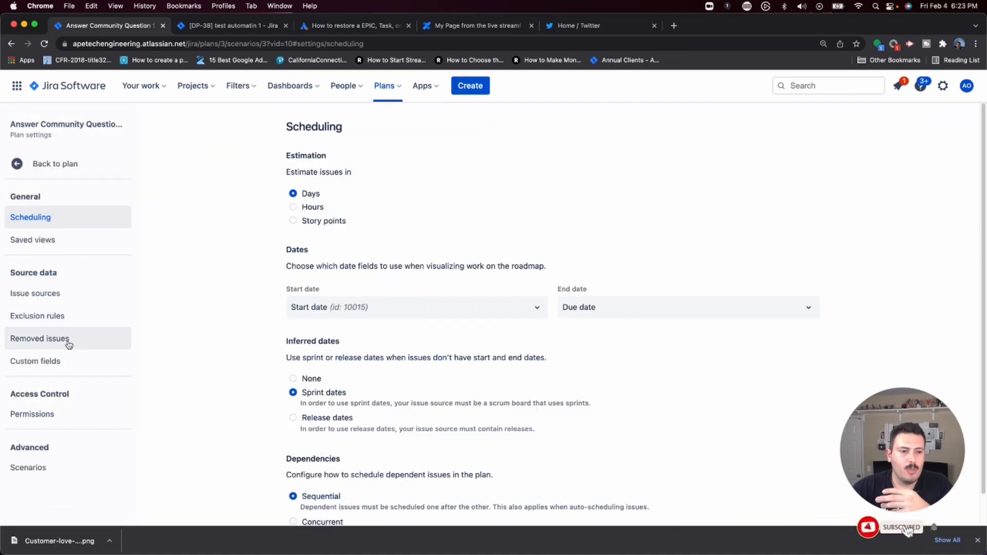
{"action": "left_click", "coordinate": [39, 339]}
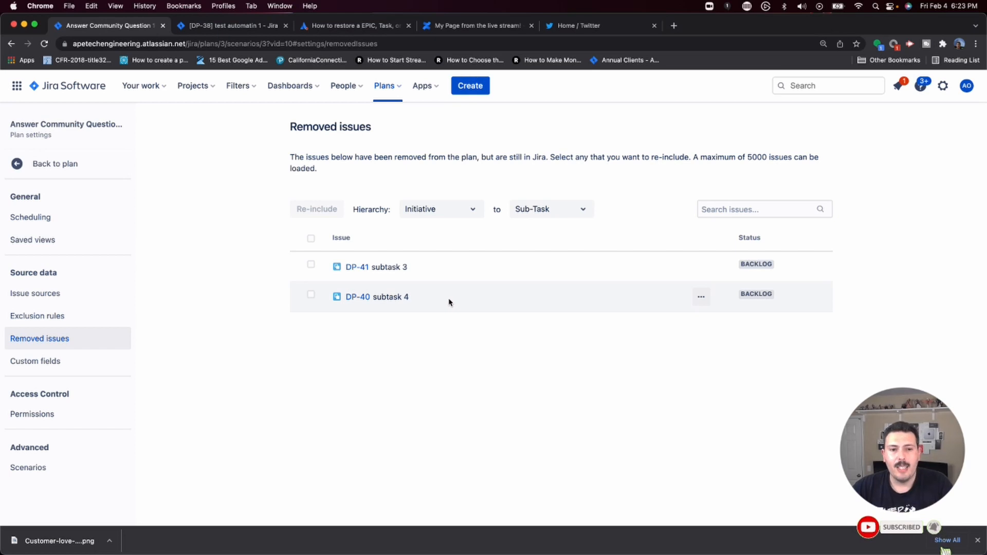
{"action": "left_click", "coordinate": [311, 238]}
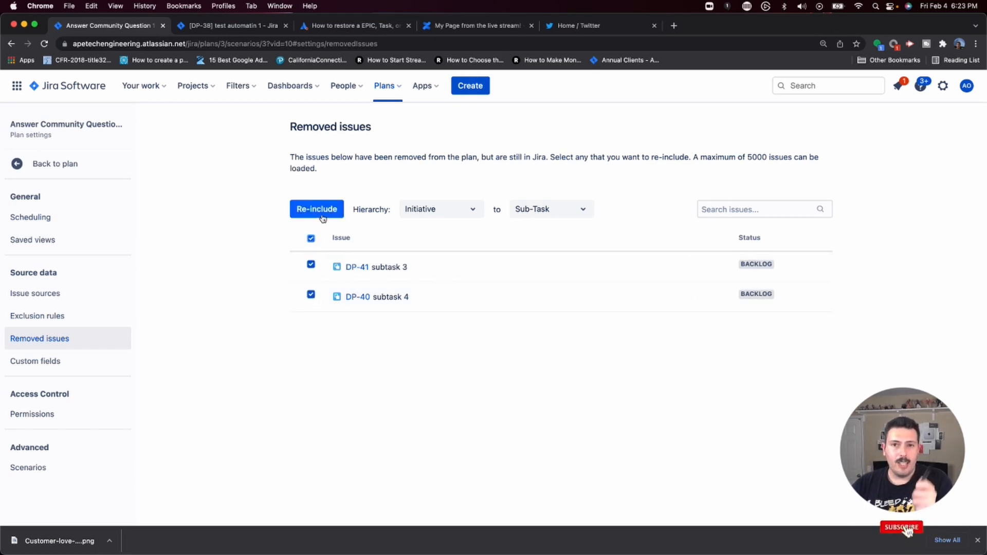
{"action": "left_click", "coordinate": [316, 209]}
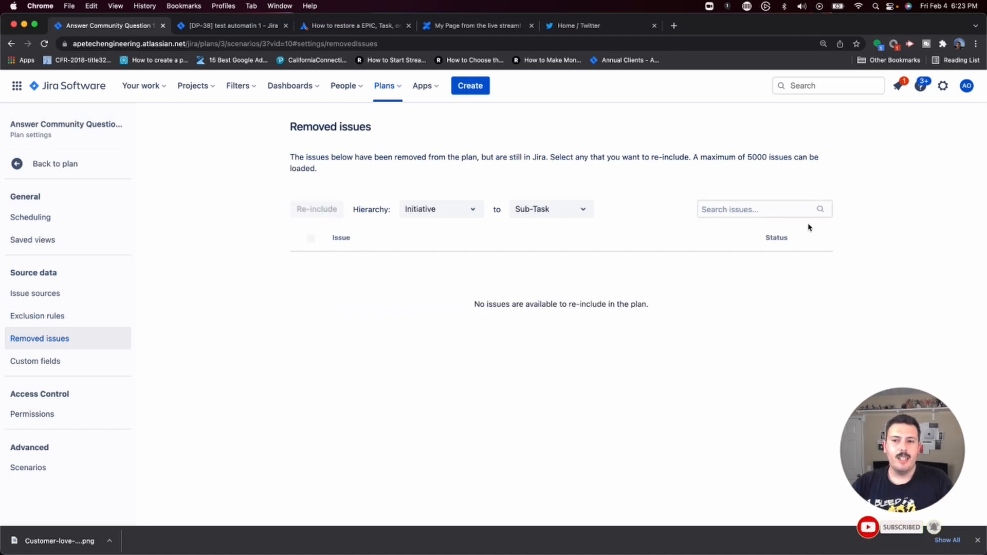
{"action": "left_click", "coordinate": [55, 164]}
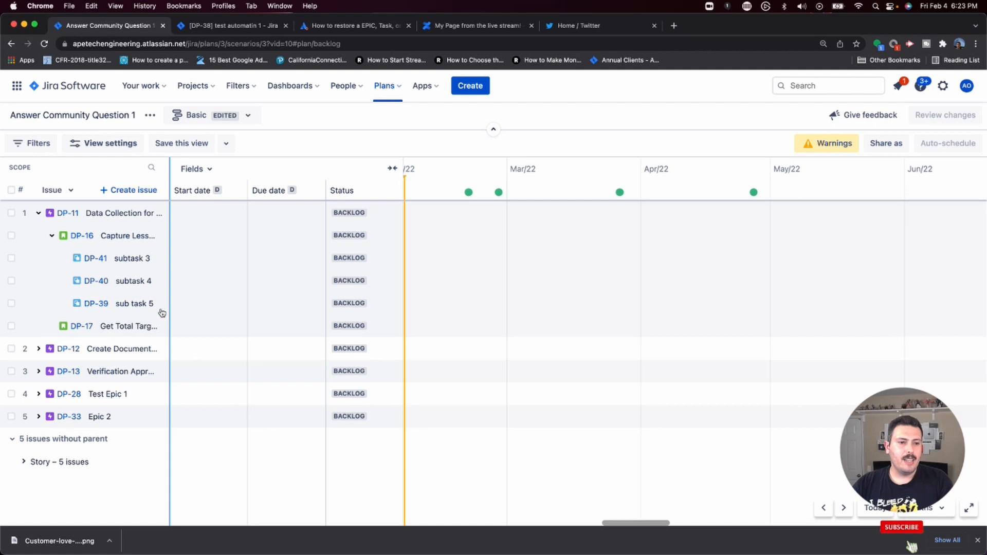
{"action": "mouse_move", "coordinate": [155, 213]}
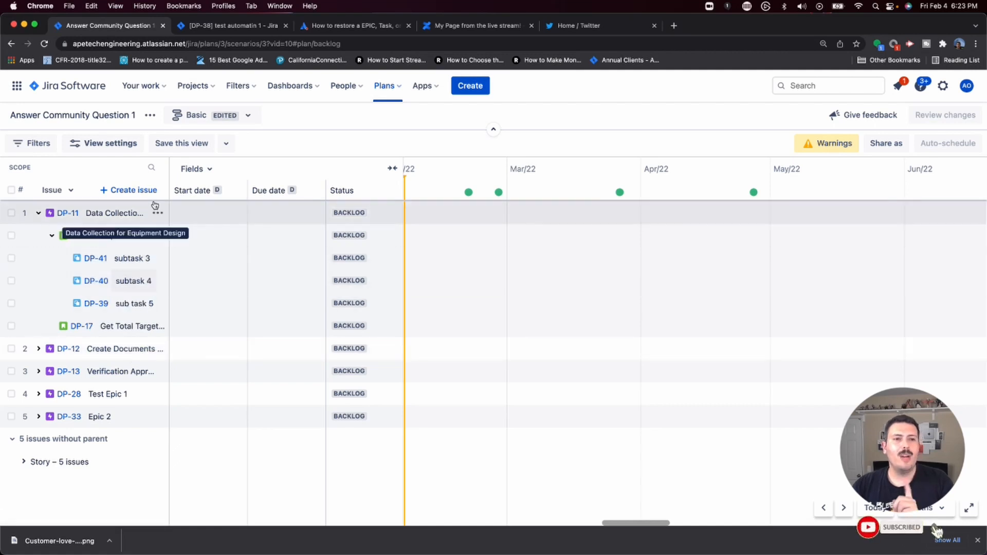